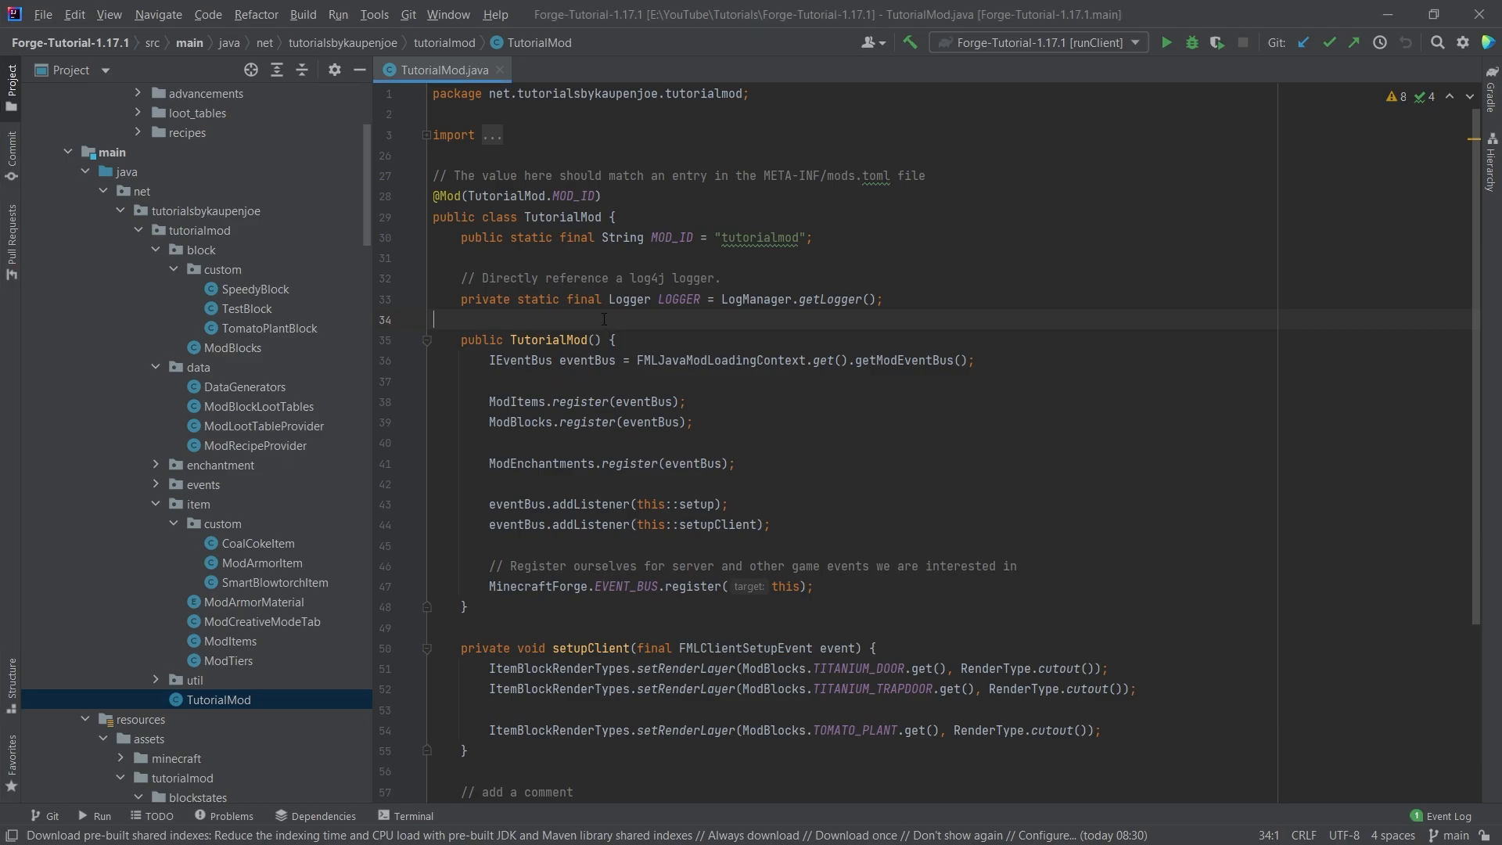
Bring up the ModBlocks class and paste a copy of the TEST_BLOCK registration below TOMATO_PLANT
{"action": "left_click", "coordinate": [232, 347]}
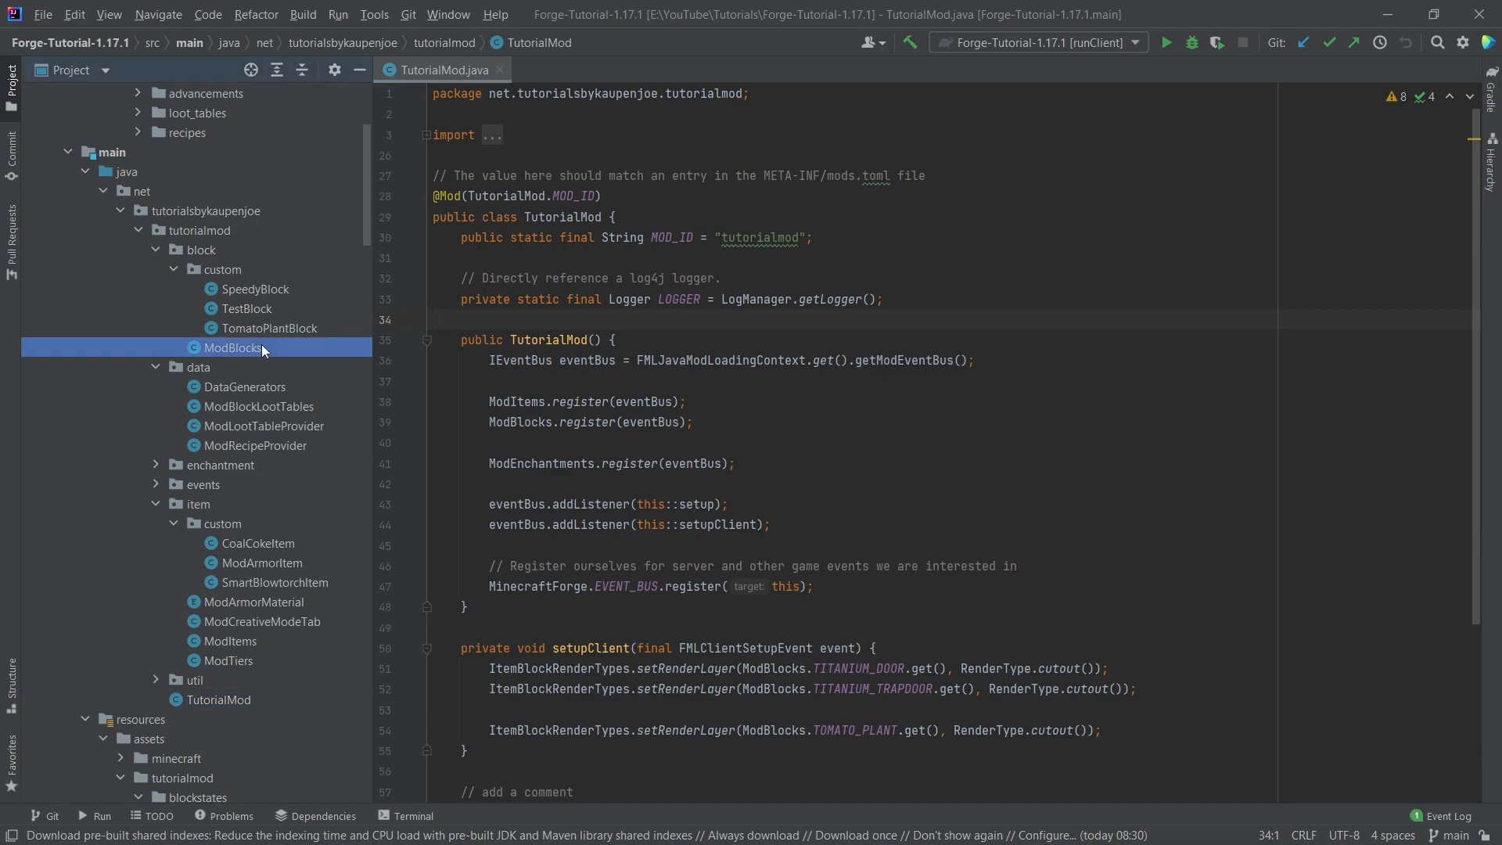
{"action": "double_click", "coordinate": [231, 347]}
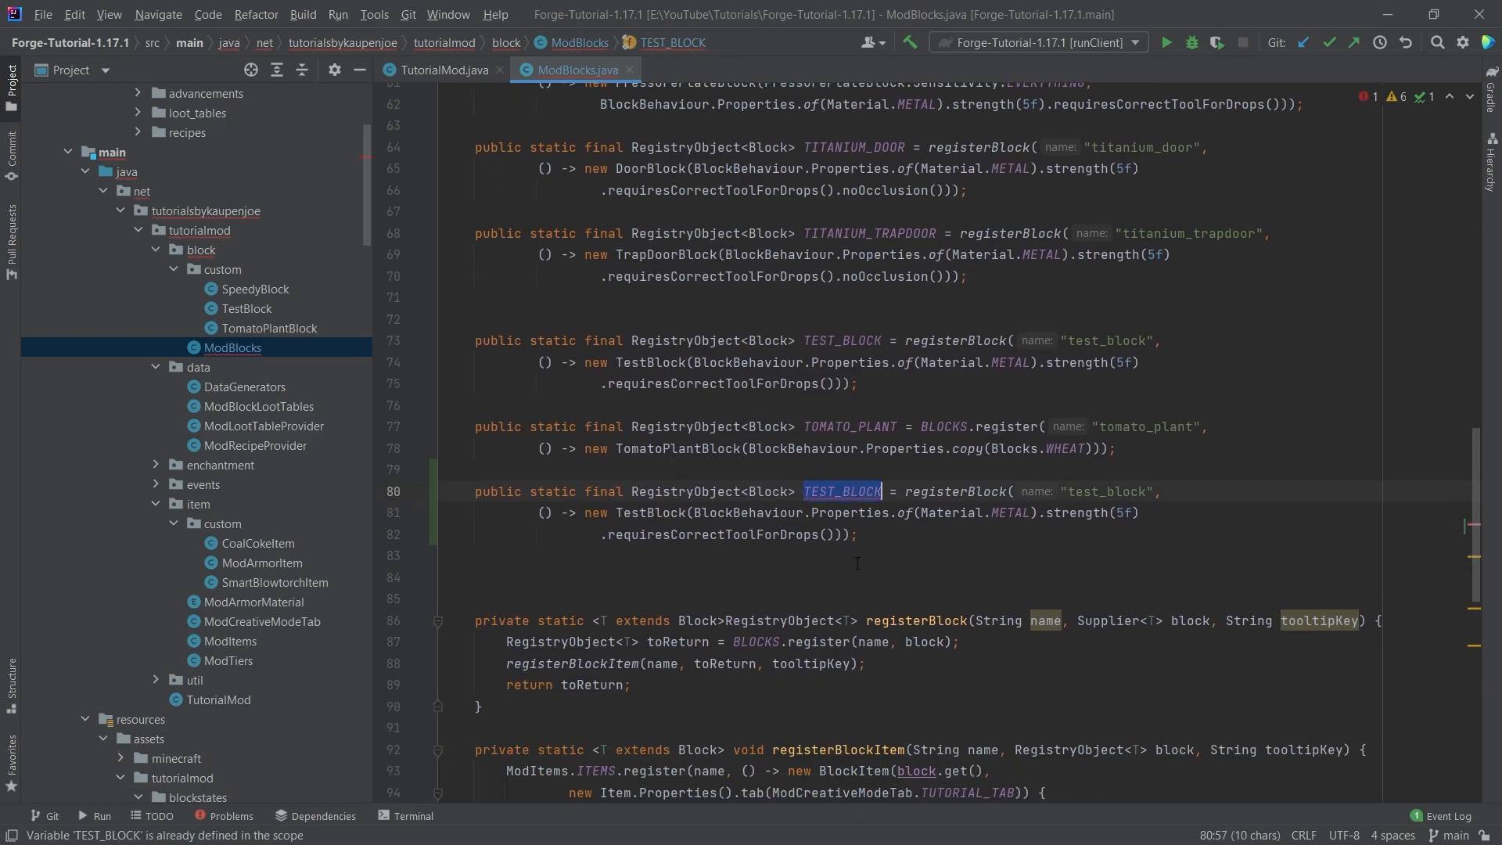
Rename the copy to ORCHID/"orchid" as a FlowerBlock with MobEffects.BLINDNESS for 2, then view FlowerBlock's source
{"action": "type", "text": "ORIC"}
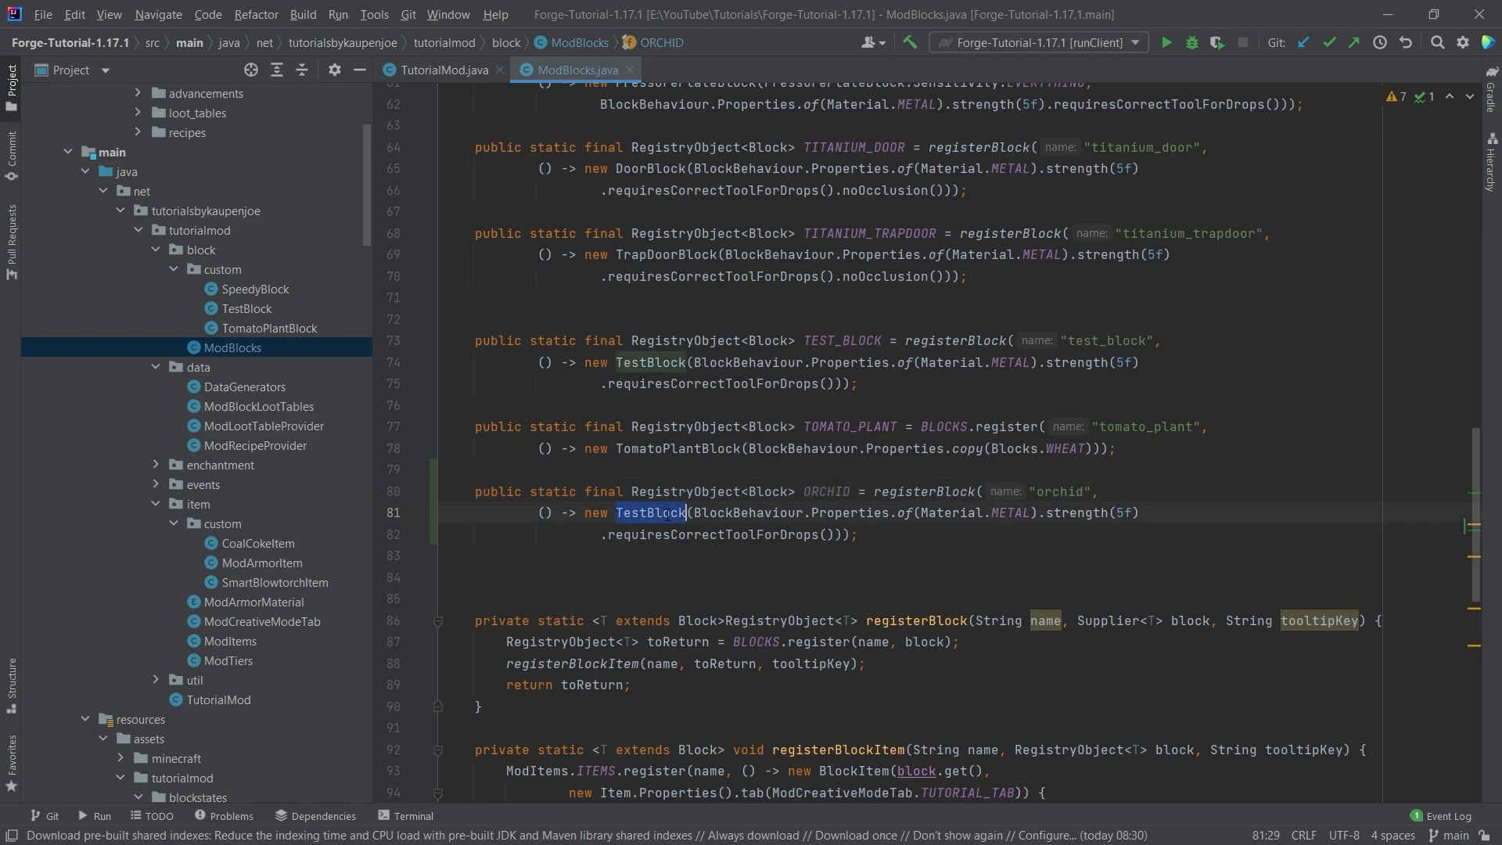
{"action": "type", "text": "Flower"}
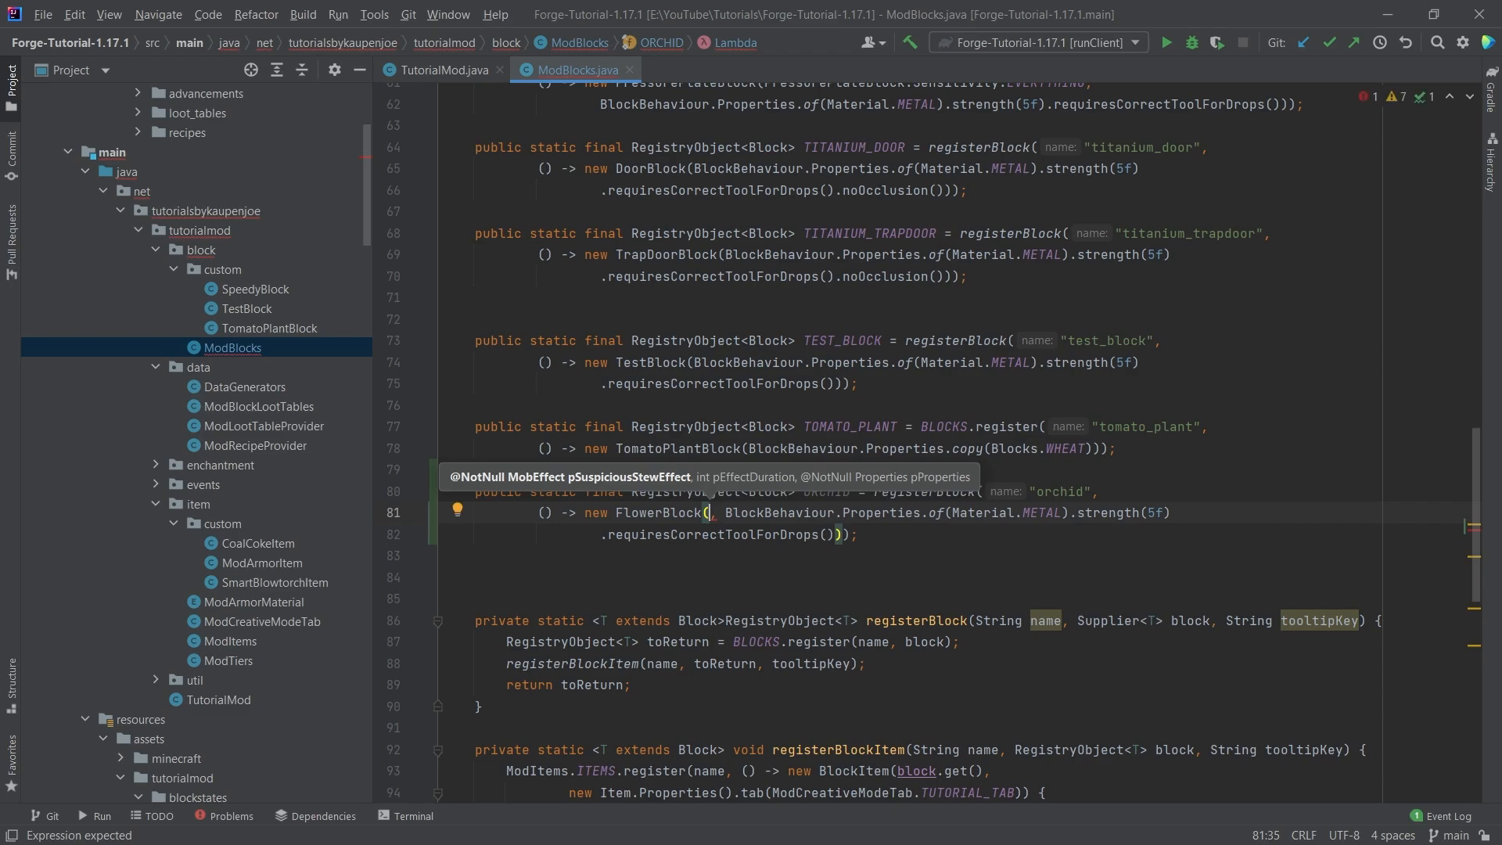
{"action": "type", "text": "MobEffects.BLINDNESS, 2"}
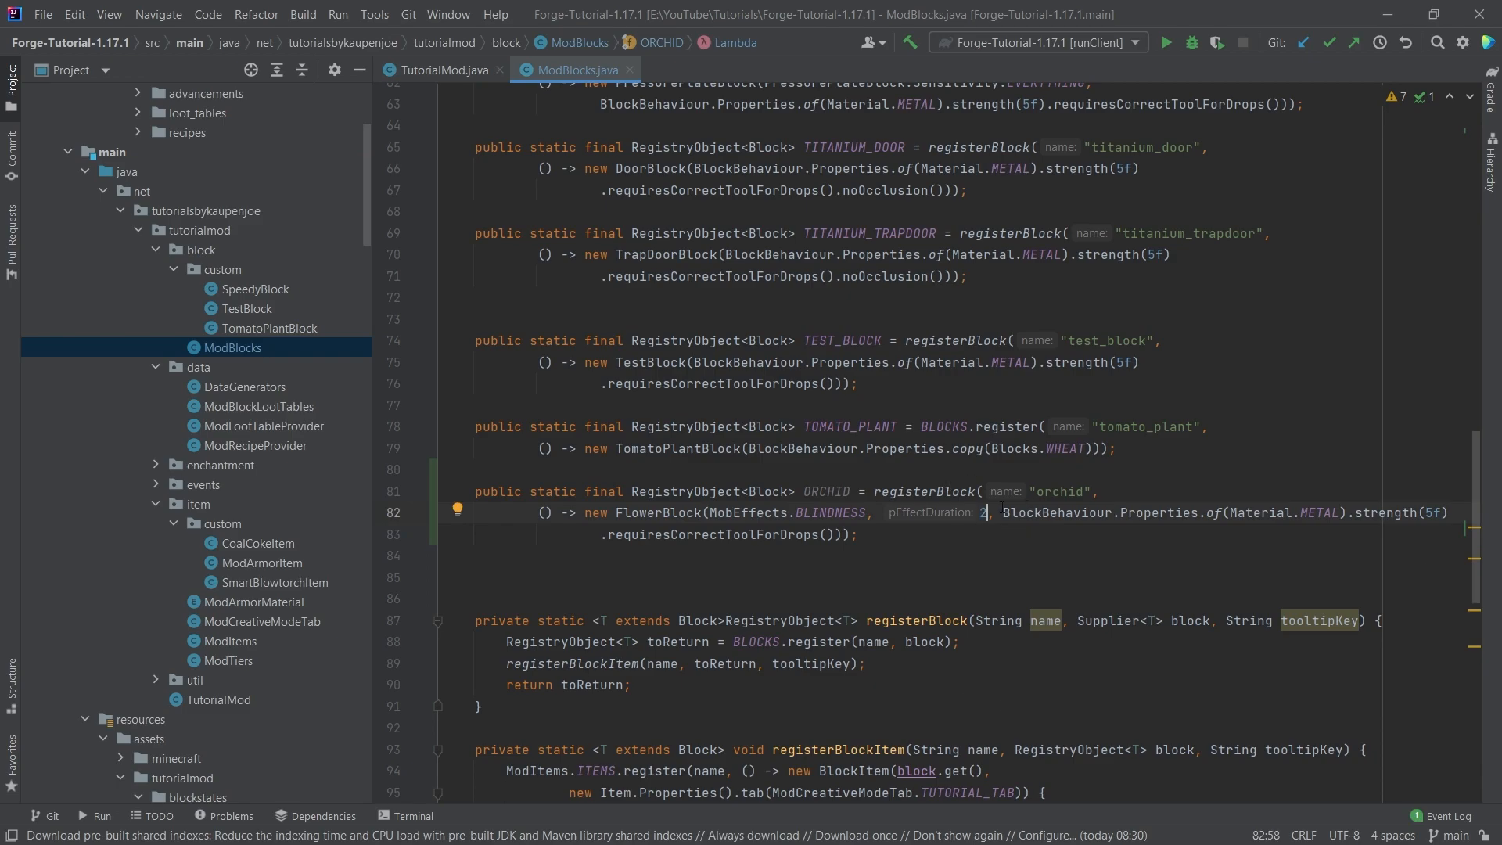
{"action": "left_click", "coordinate": [746, 491]}
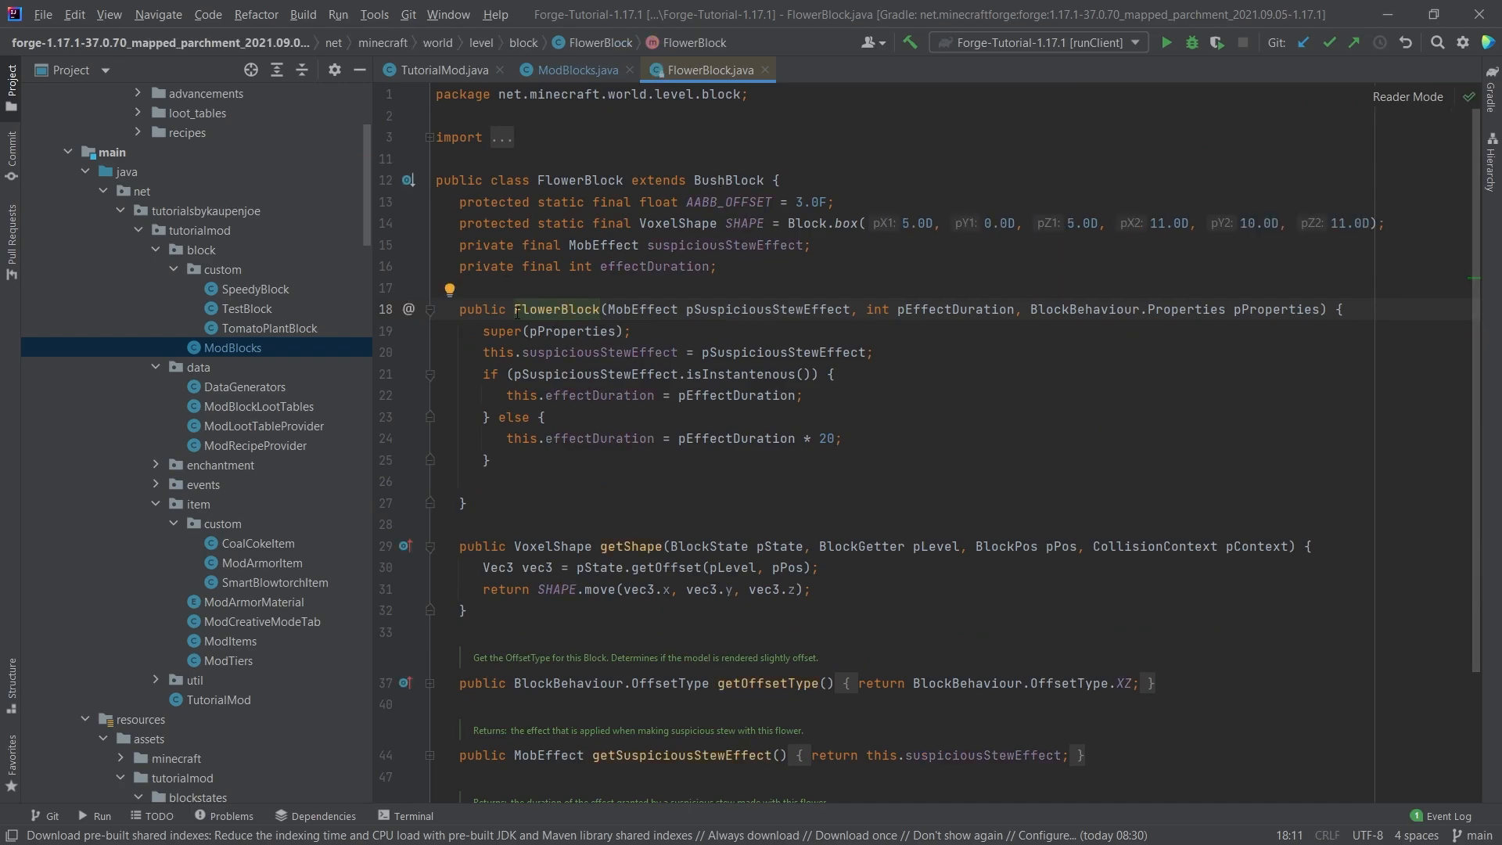
Return to ModBlocks and trim the orchid's properties down to Material.METAL alone
{"action": "left_click", "coordinate": [556, 308]}
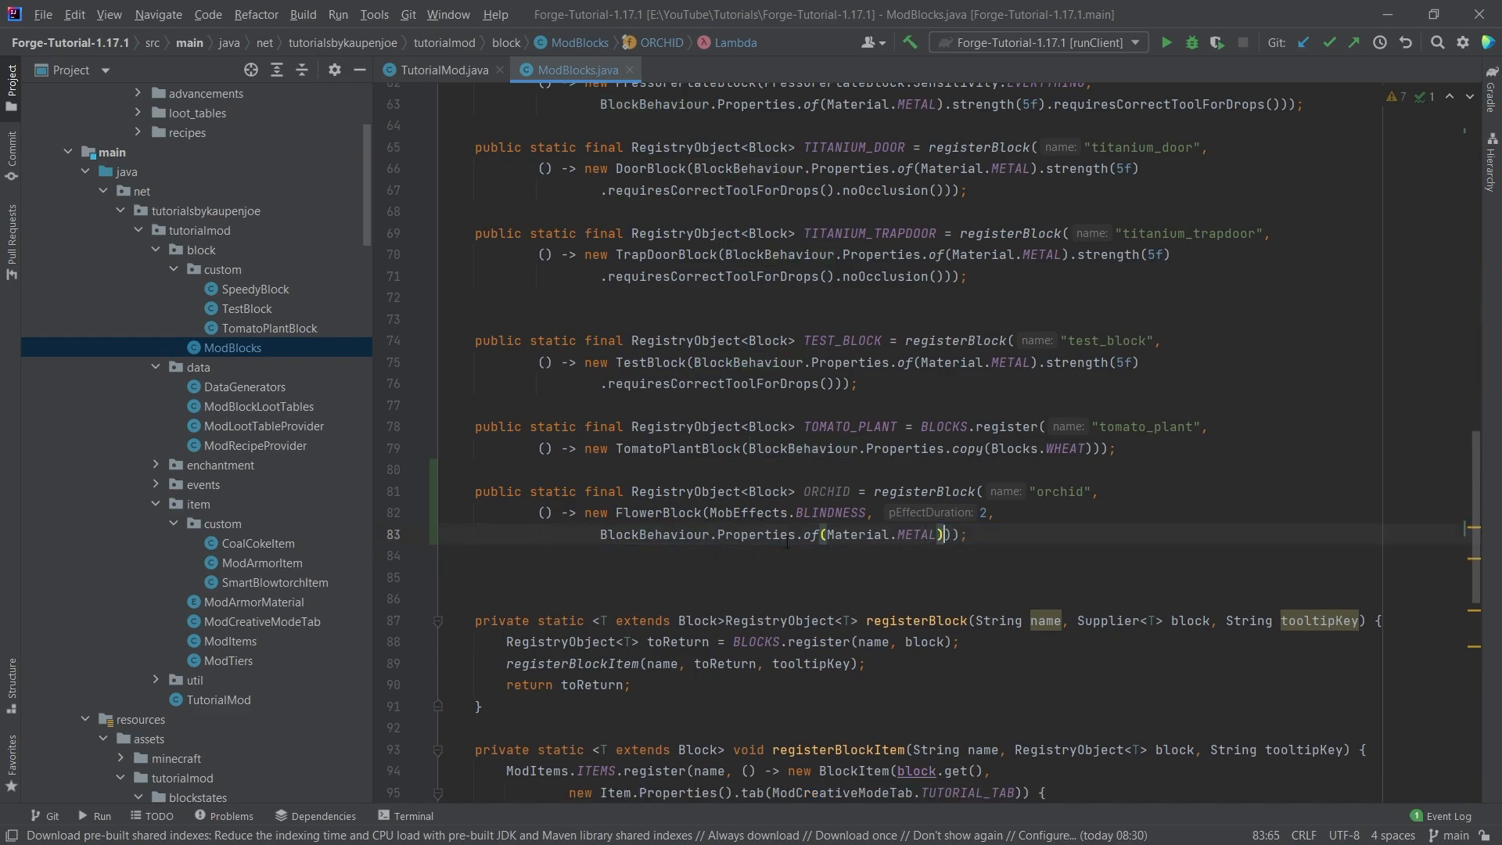
Make the orchid's properties copy(Blocks.DANDELION), then duplicate the TOMATO_PLANT render-layer line in TutorialMod
{"action": "type", "text": "copy"}
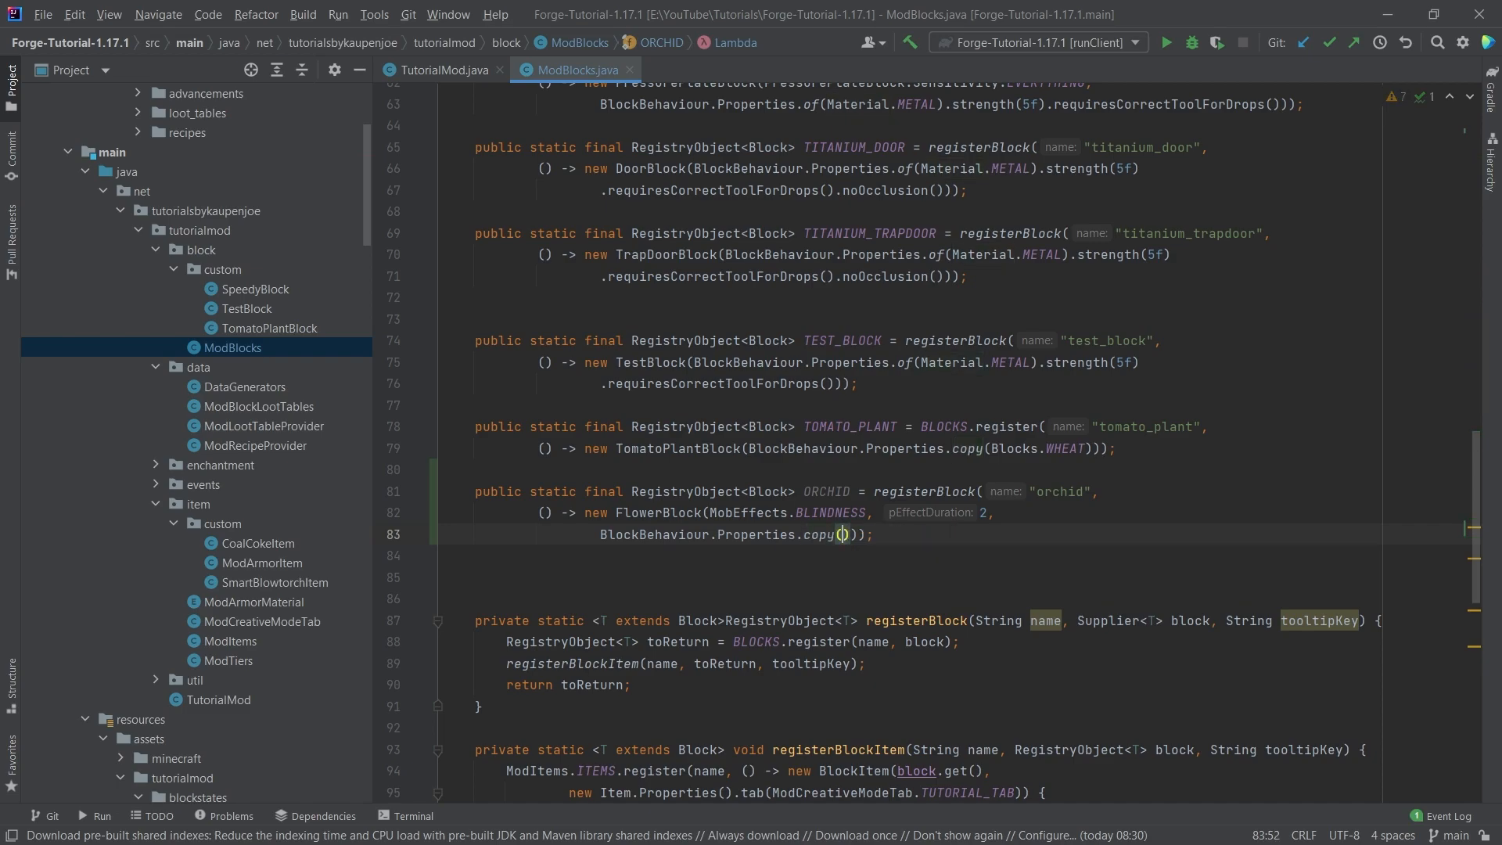
{"action": "type", "text": "Blocks.DANDELION"}
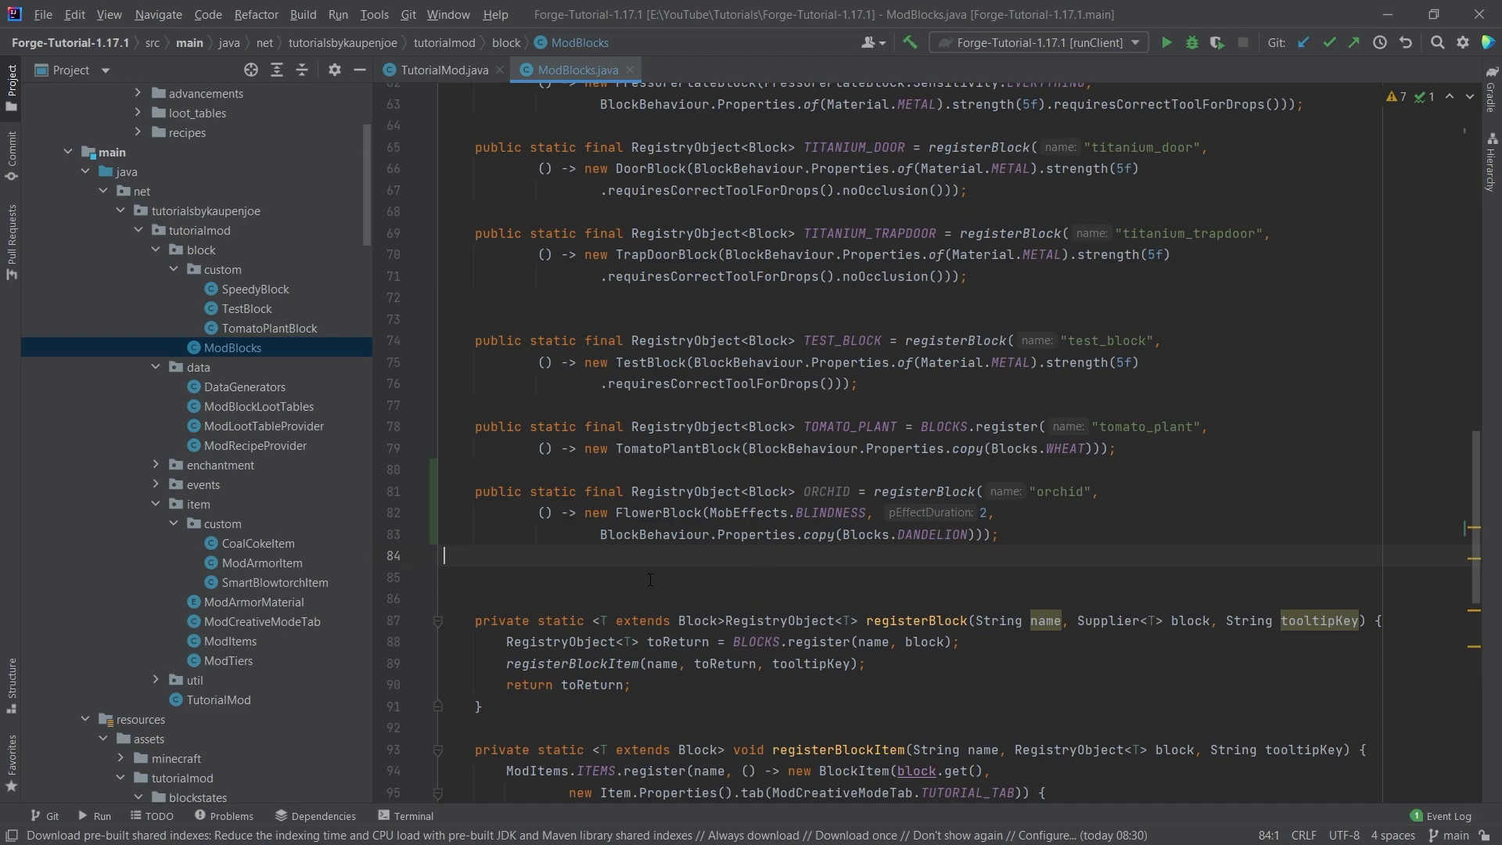
{"action": "left_click", "coordinate": [219, 700]}
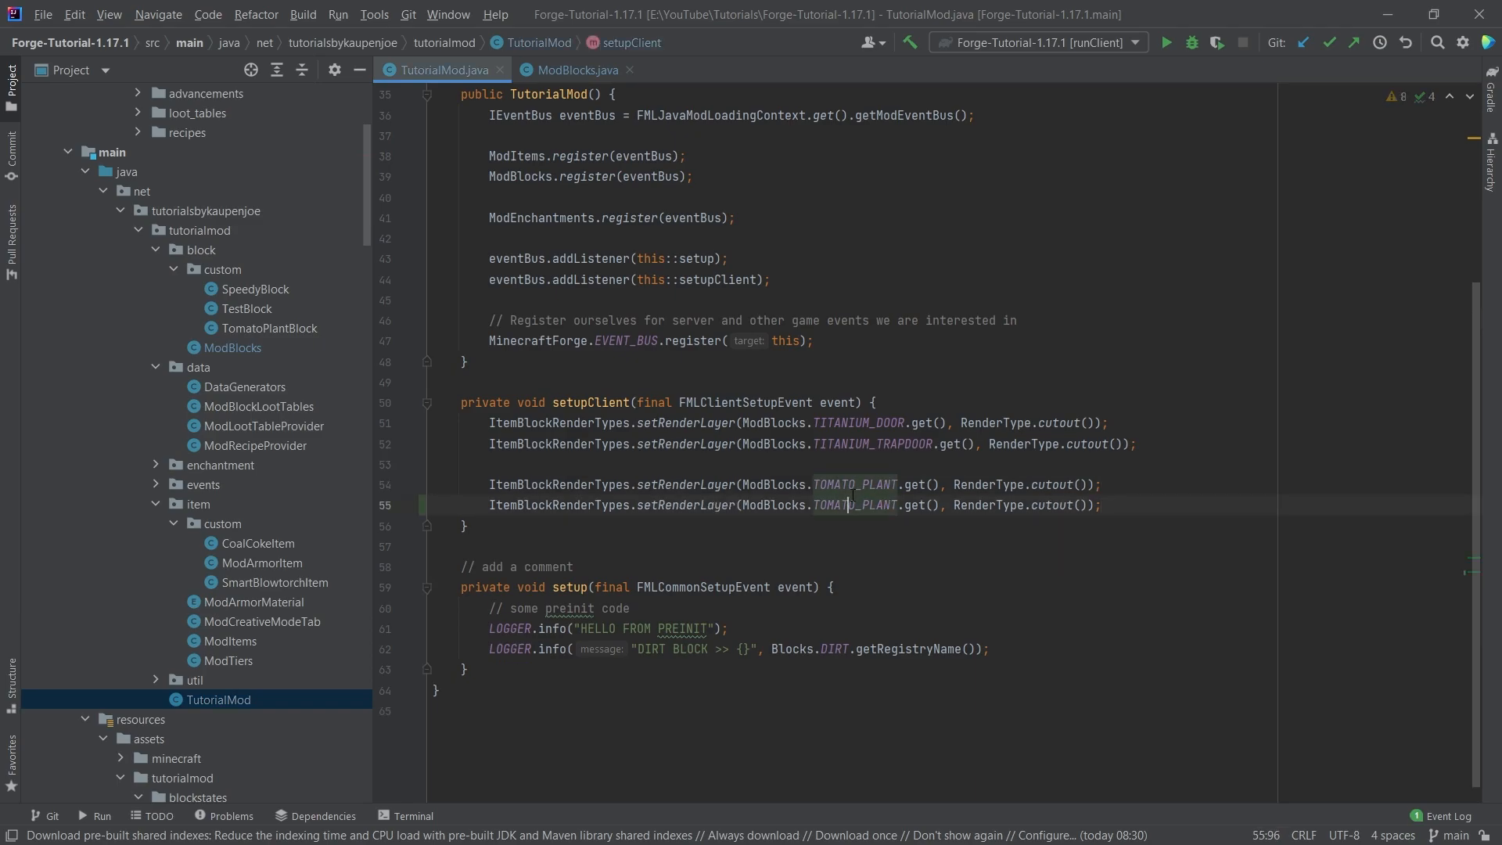
Target the duplicated cutout render-layer line at ORCHID and start copying a blockstate file as orchid.json
{"action": "type", "text": "ORCHID"}
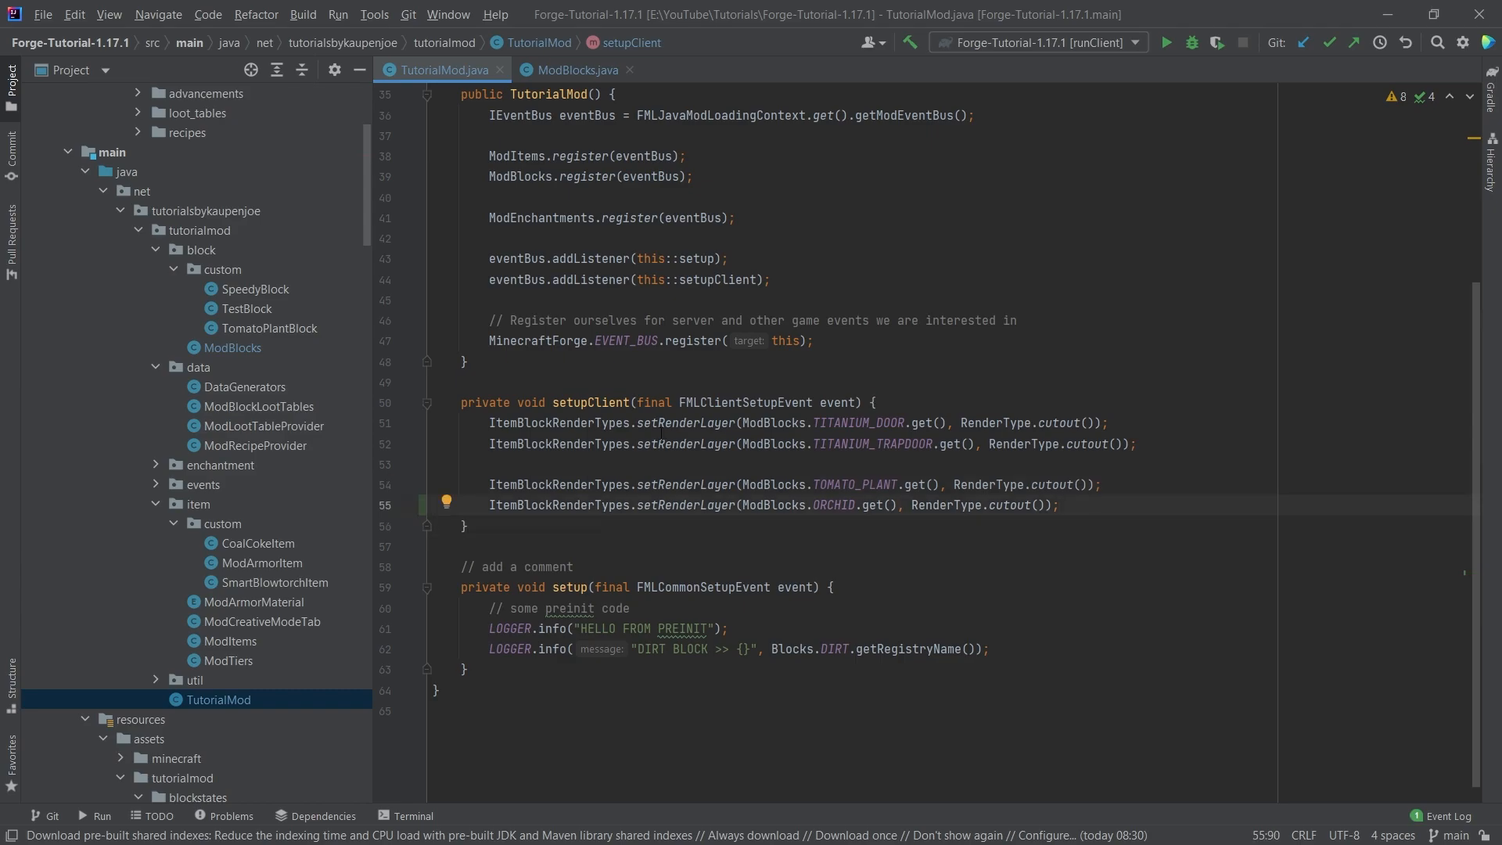
{"action": "scroll", "scroll_direction": "down", "scroll_amount": 3}
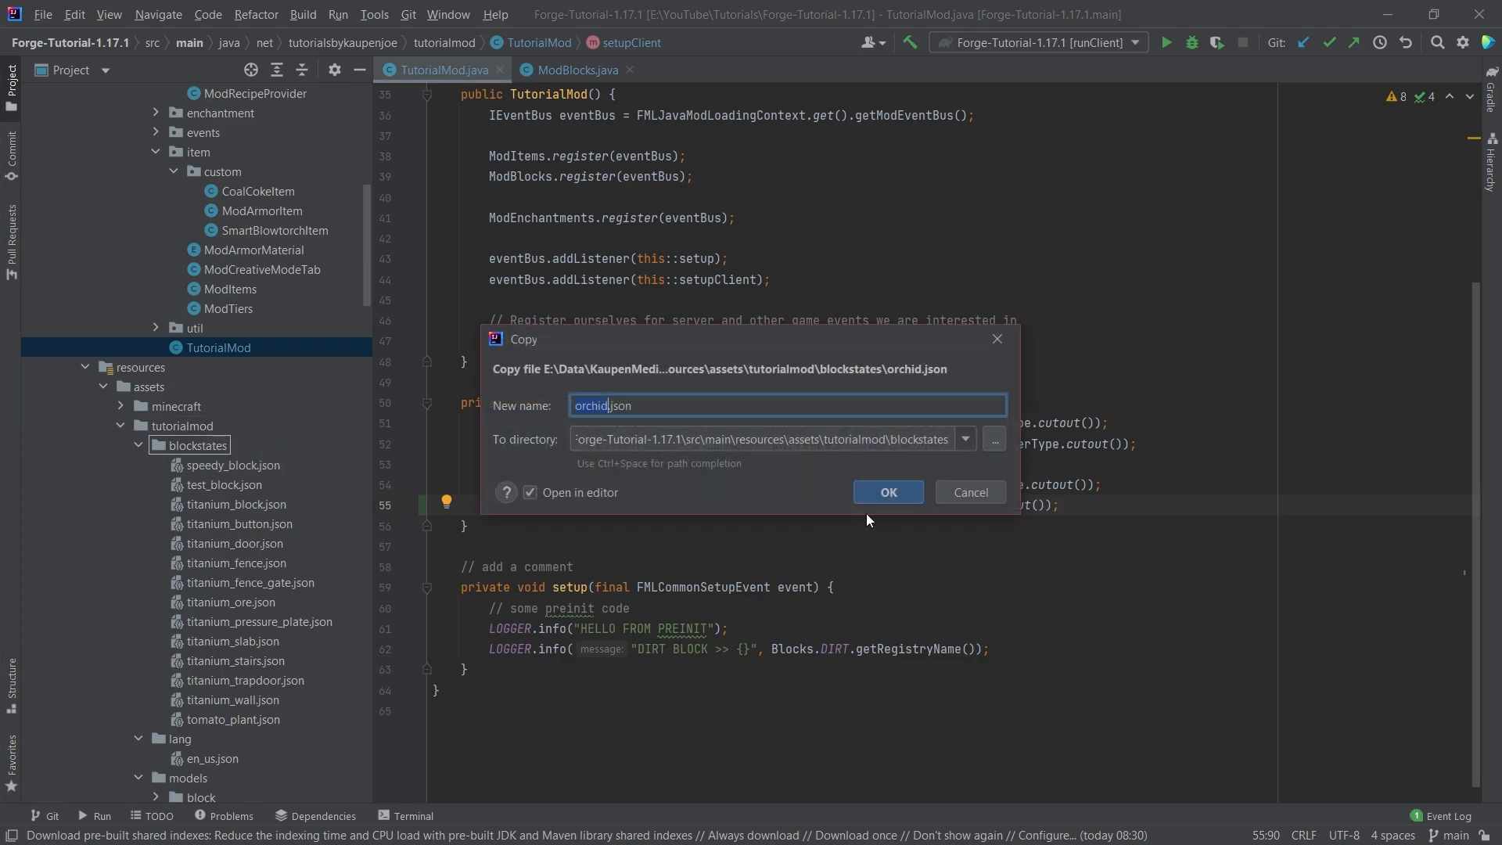
Create the orchid blockstate and name block.tutorialmod.orchid "Orchid" in en_us.json
{"action": "left_click", "coordinate": [885, 491]}
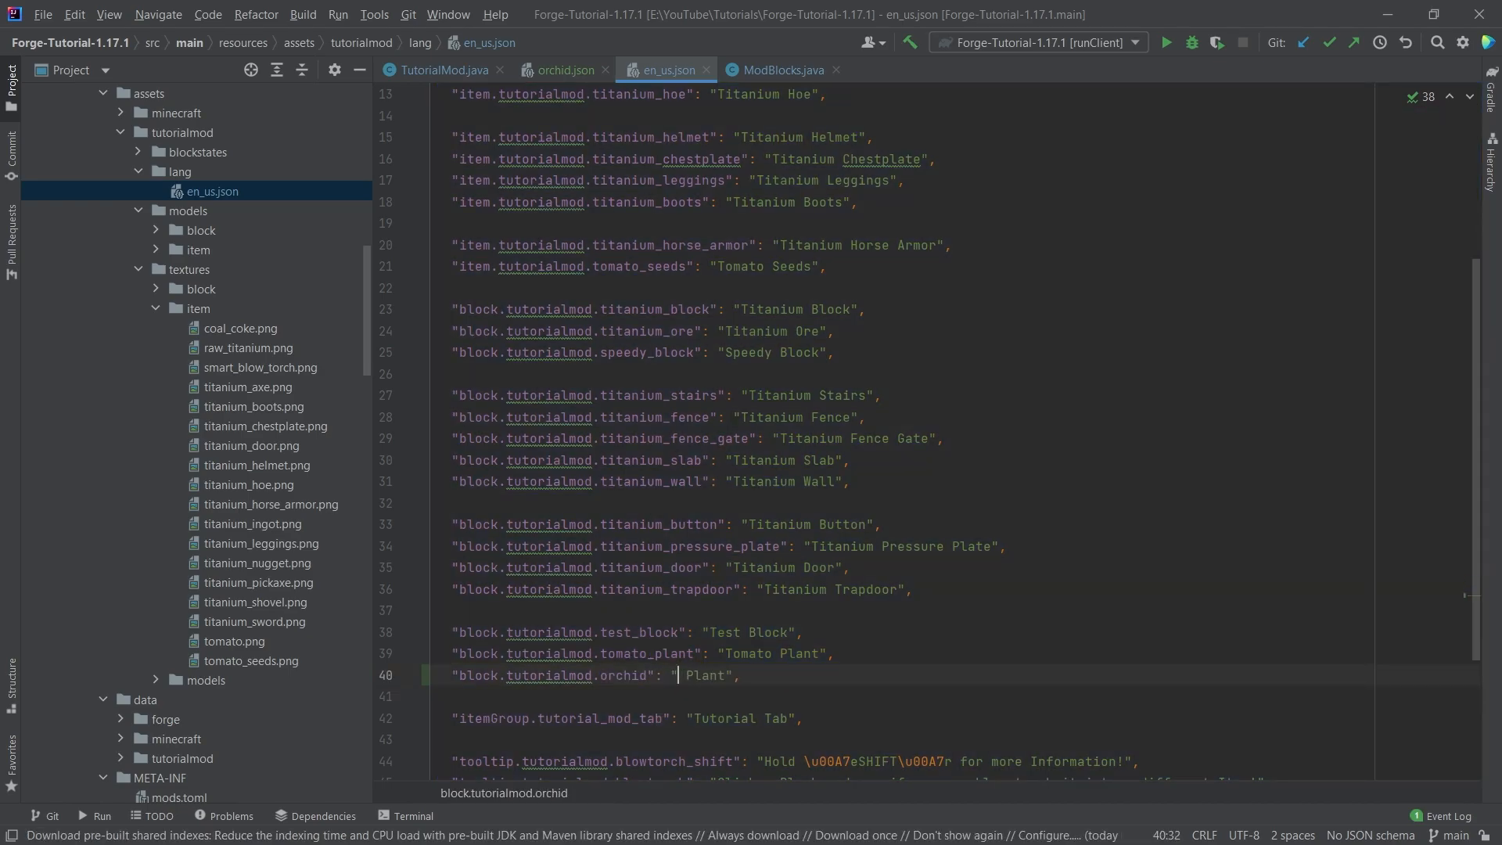
{"action": "type", "text": "Orchid"}
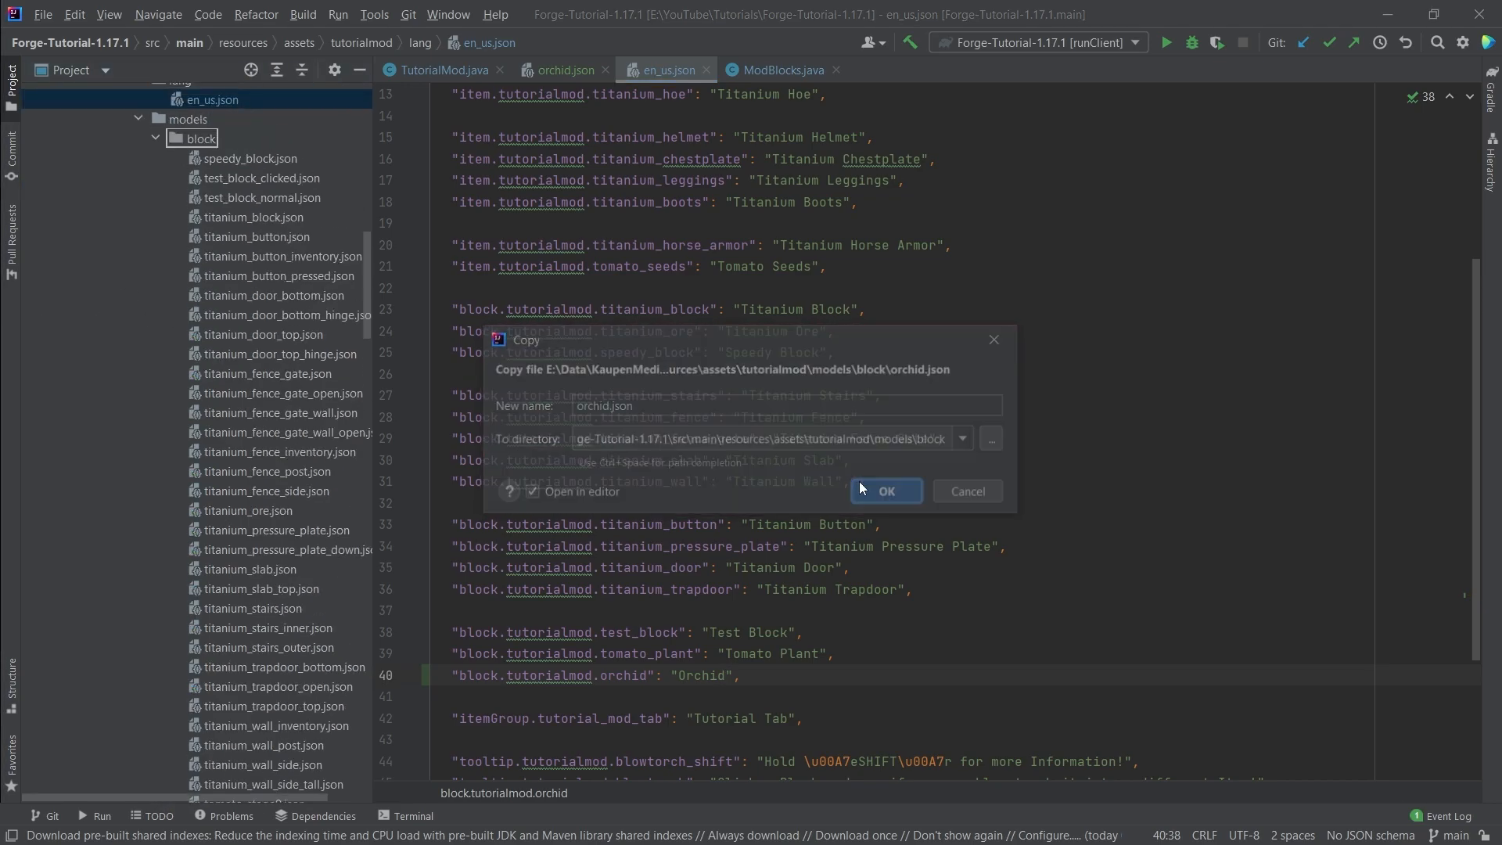
Create models/block/orchid.json with the cross parent and an item model using layer0 tutorialmod:block/orchid
{"action": "left_click", "coordinate": [883, 490]}
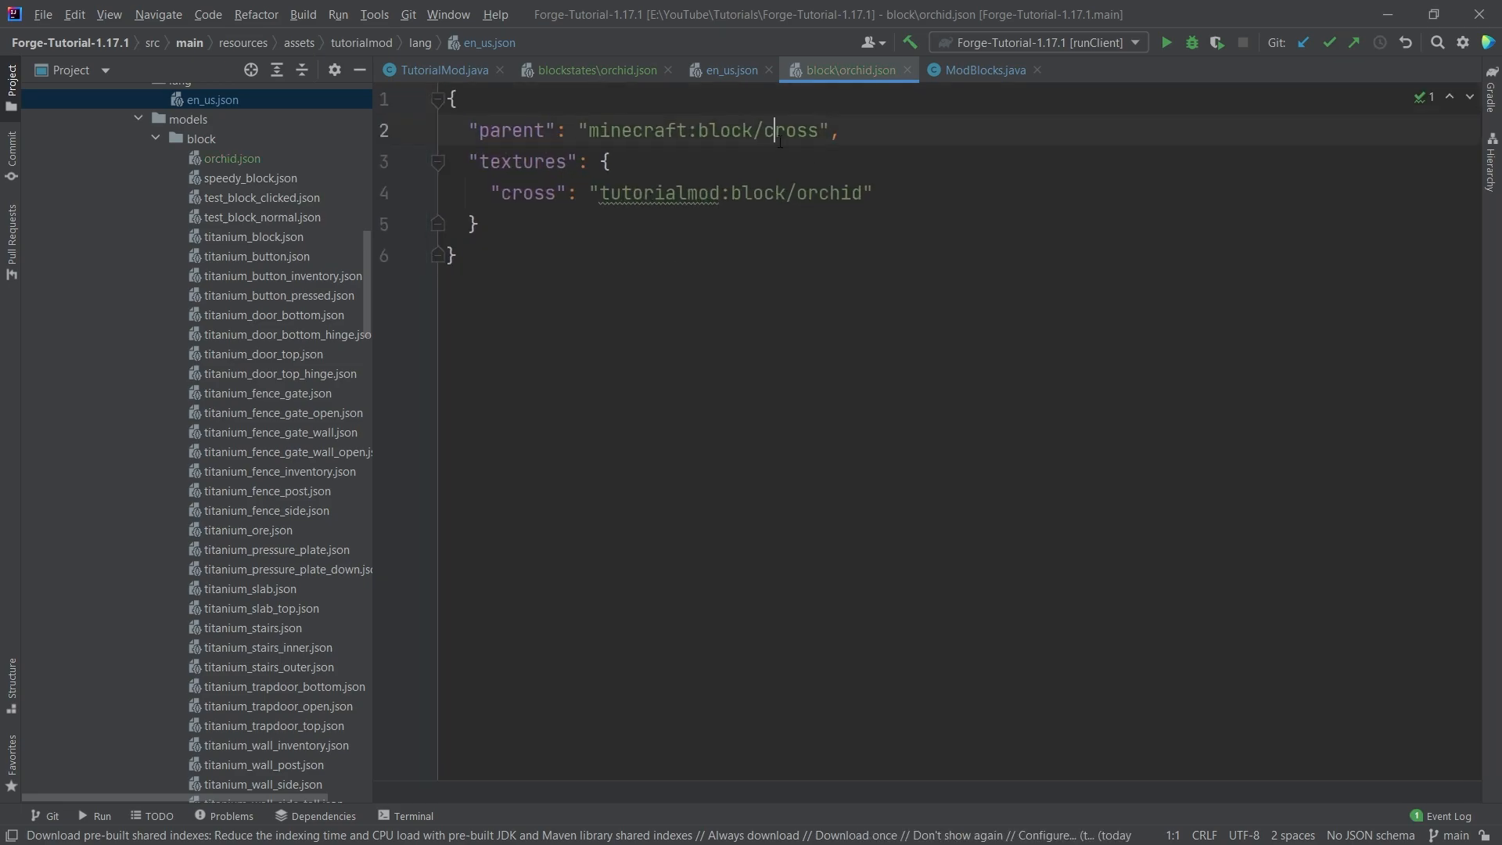
{"action": "double_click", "coordinate": [792, 129]}
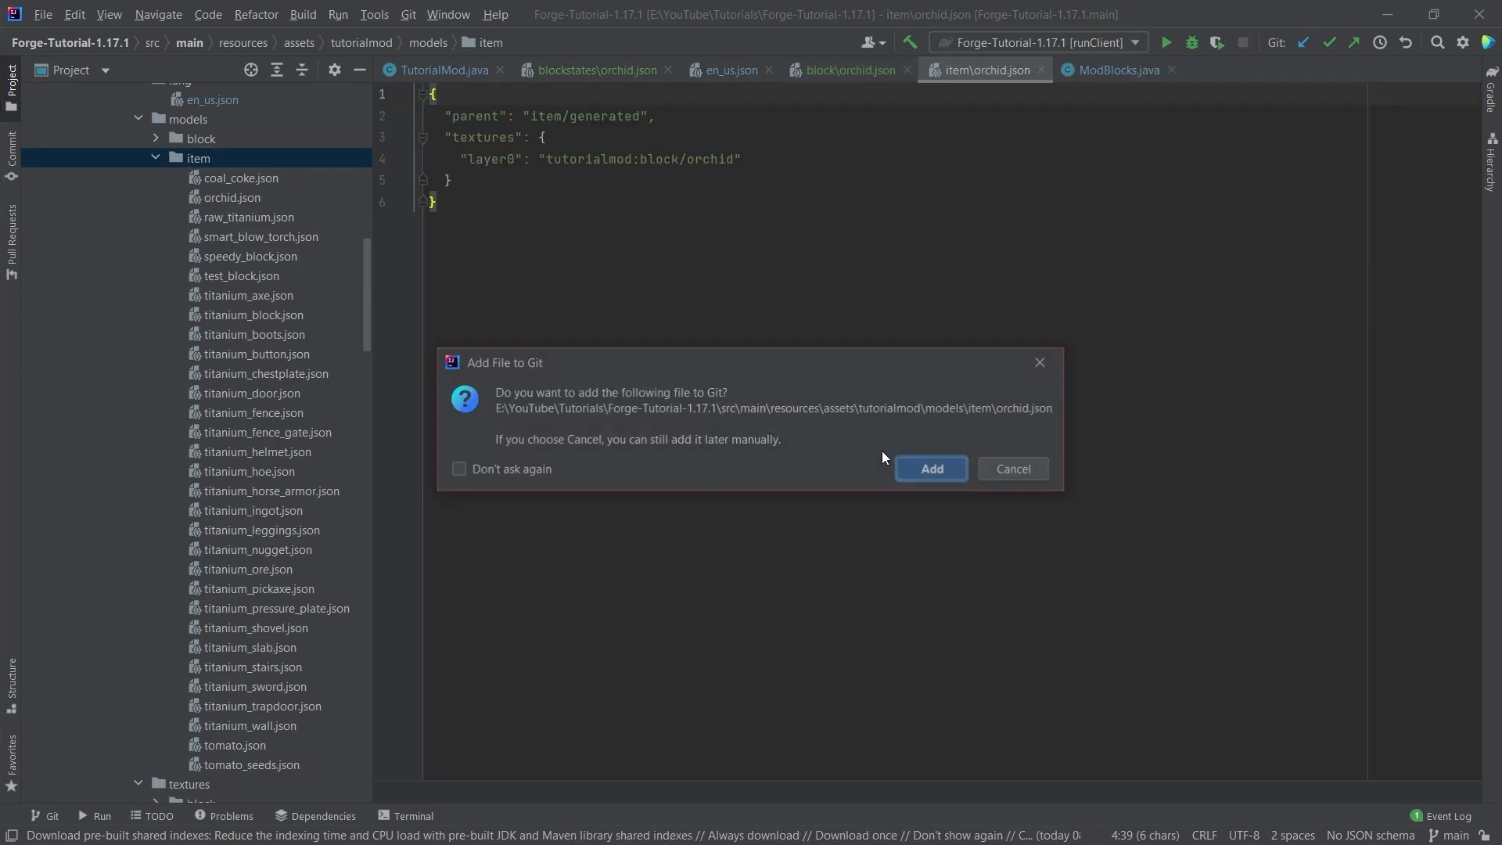
Add the orchid item model to Git and expand the textures/block folder
{"action": "left_click", "coordinate": [928, 467]}
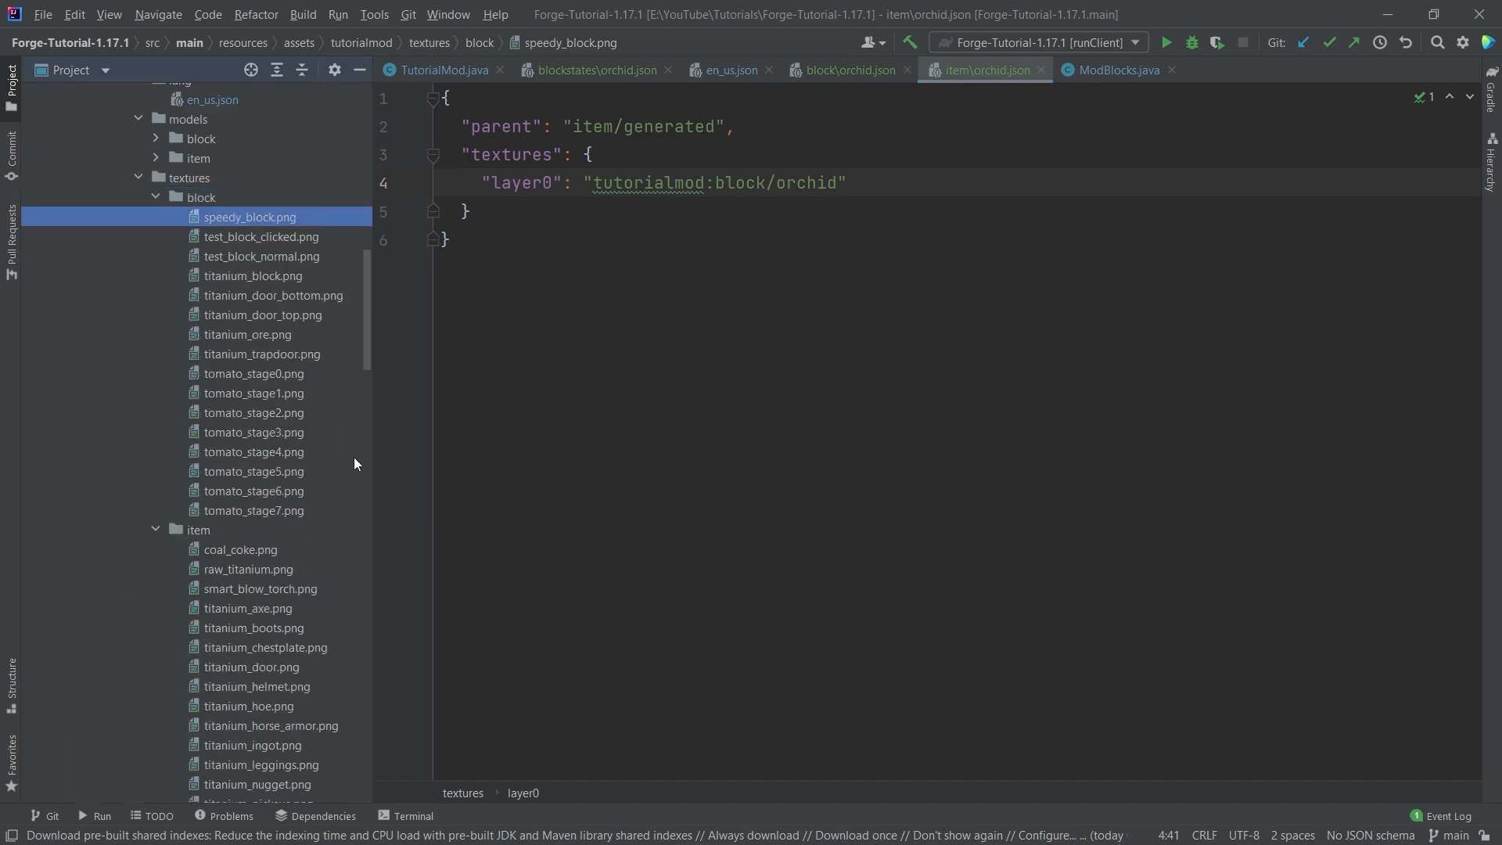
Paste the orchid image into textures/block as orchid.png
{"action": "left_click", "coordinate": [248, 335]}
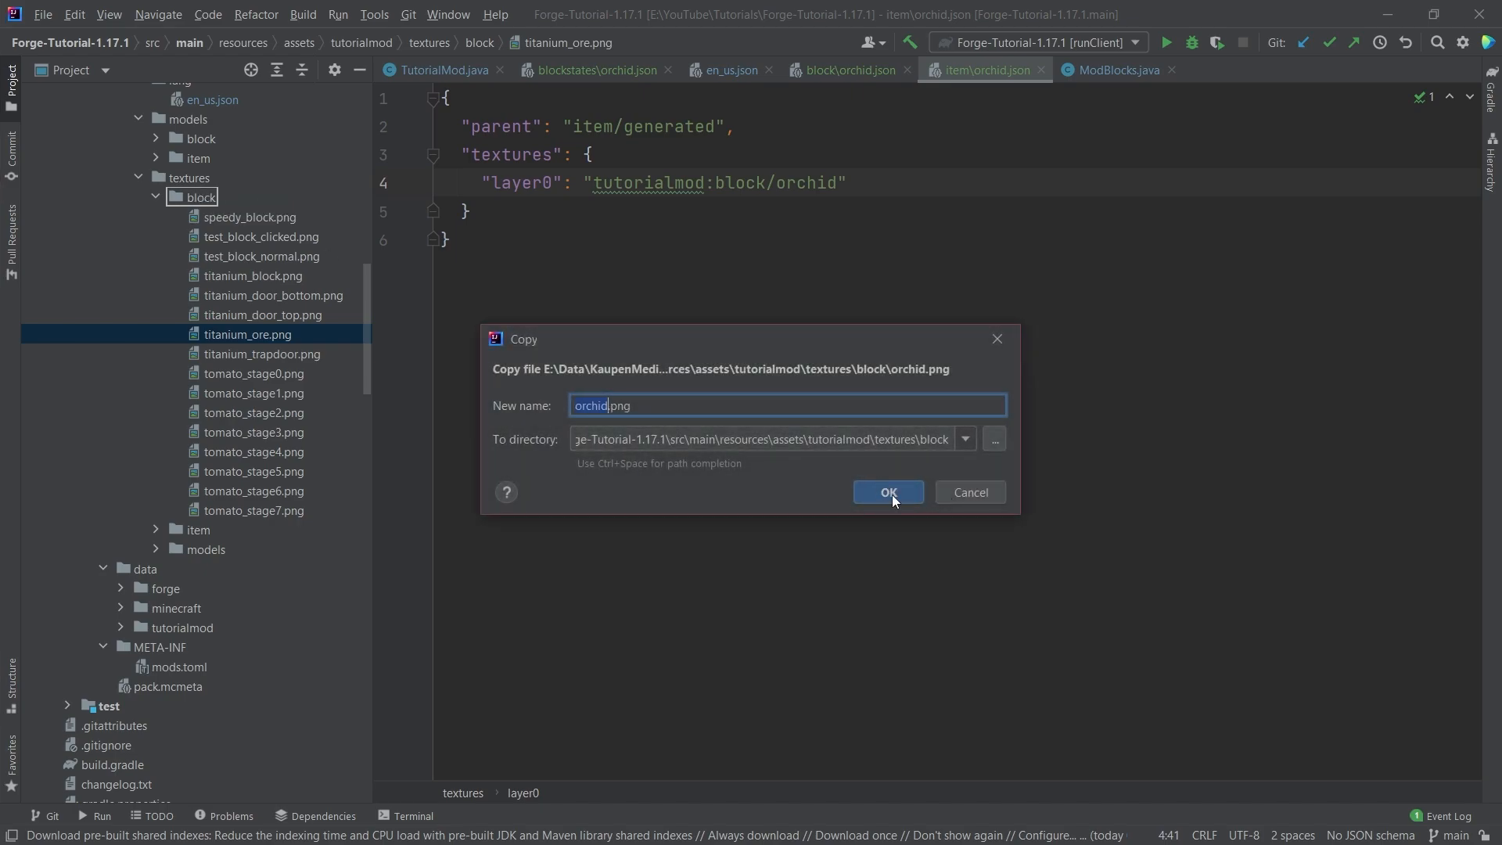
{"action": "left_click", "coordinate": [885, 491]}
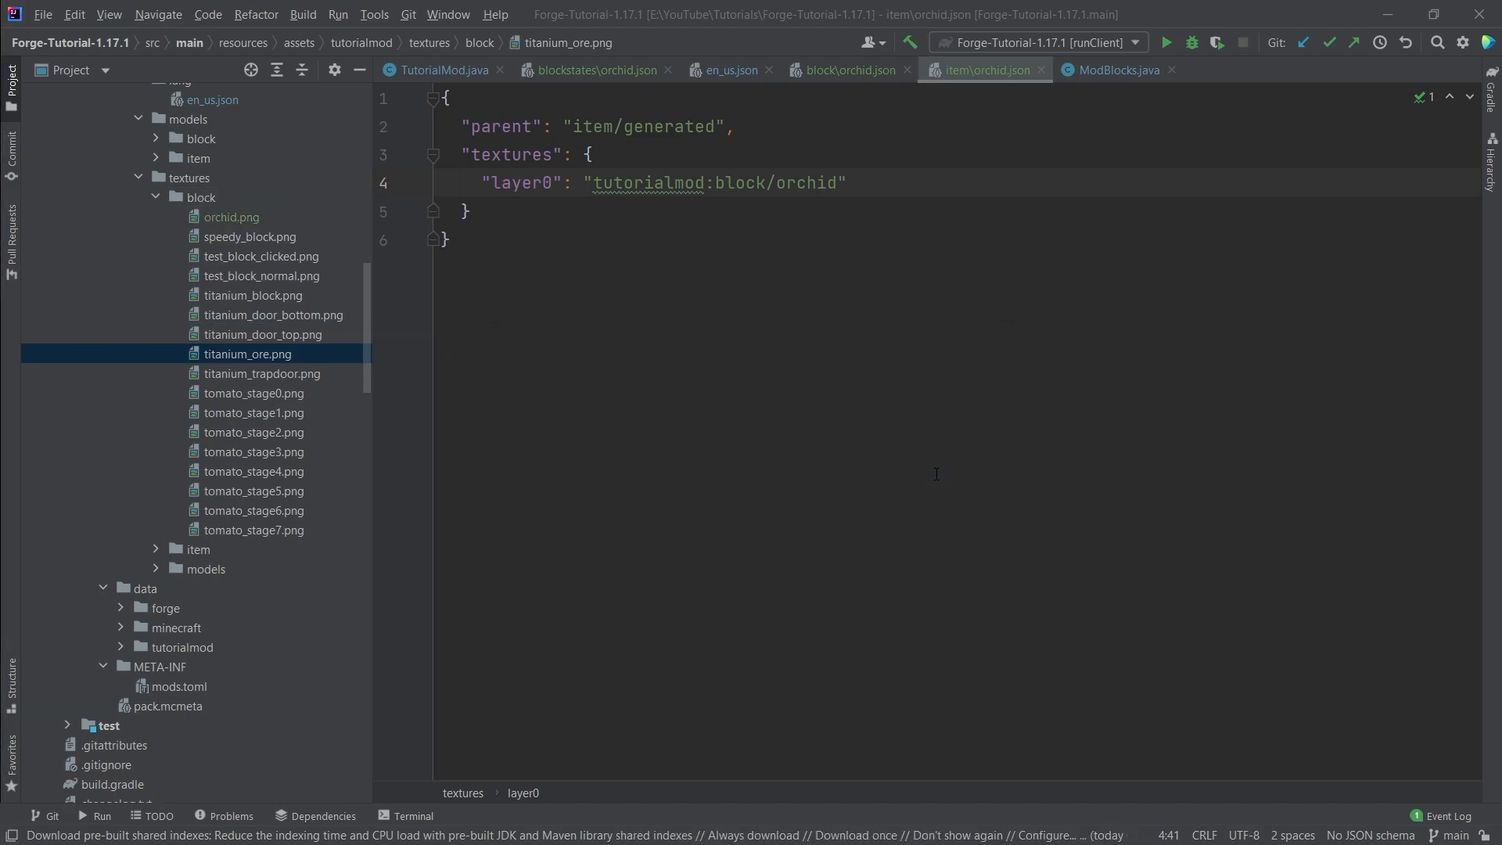